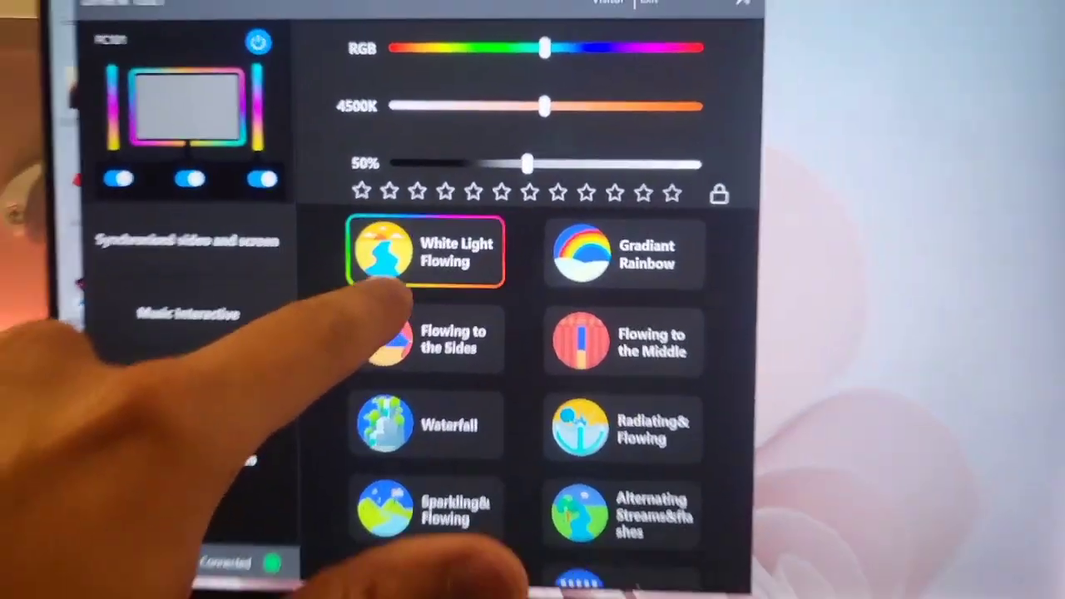
{"action": "scroll", "scroll_direction": "down", "scroll_amount": 3}
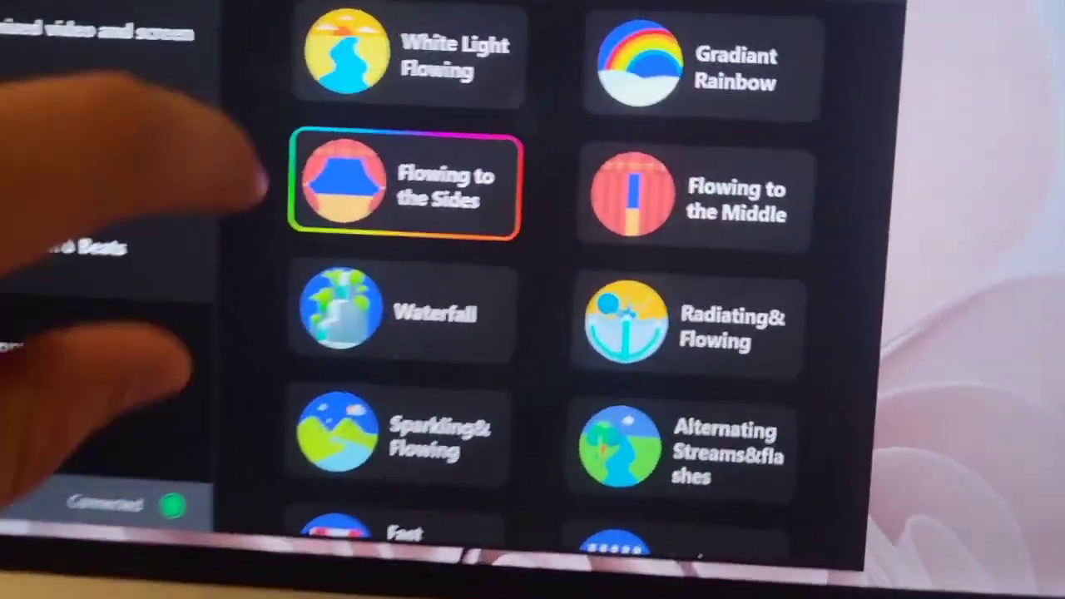
{"action": "scroll", "scroll_direction": "down", "scroll_amount": 3}
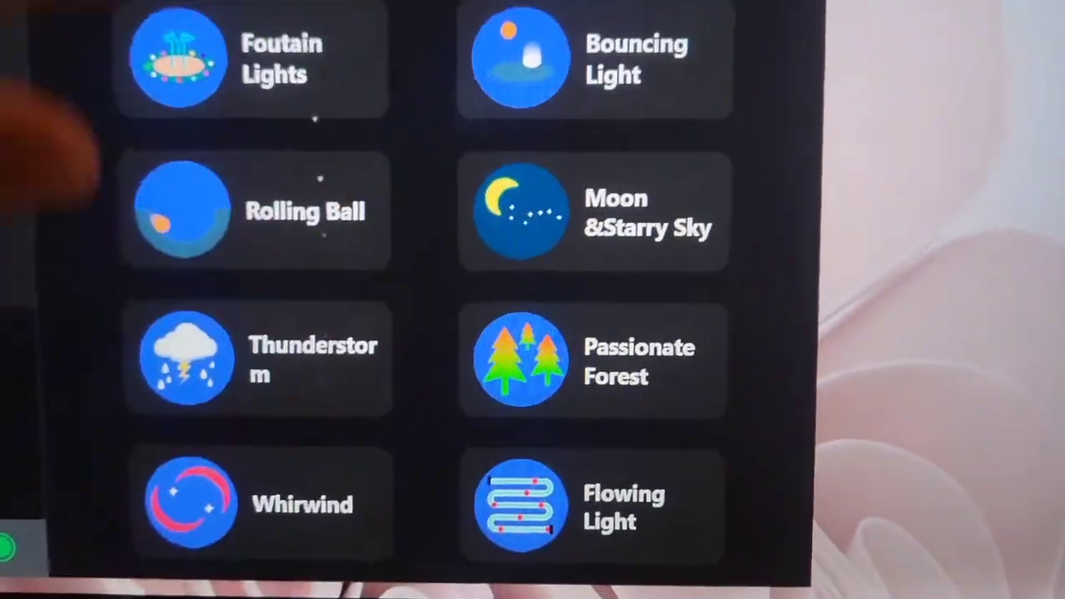